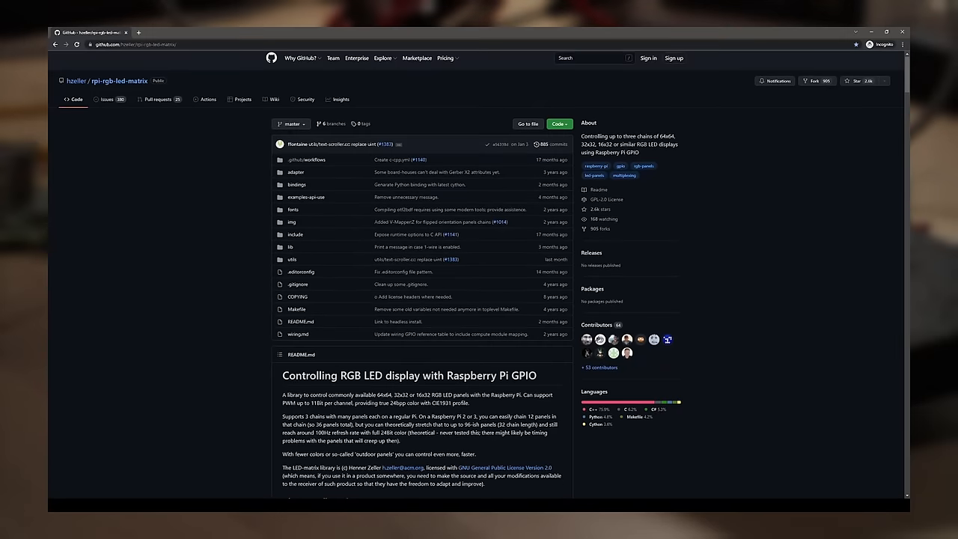
# - Orbit the swivel base part to view it head-on from the front
pyautogui.scroll(-3)
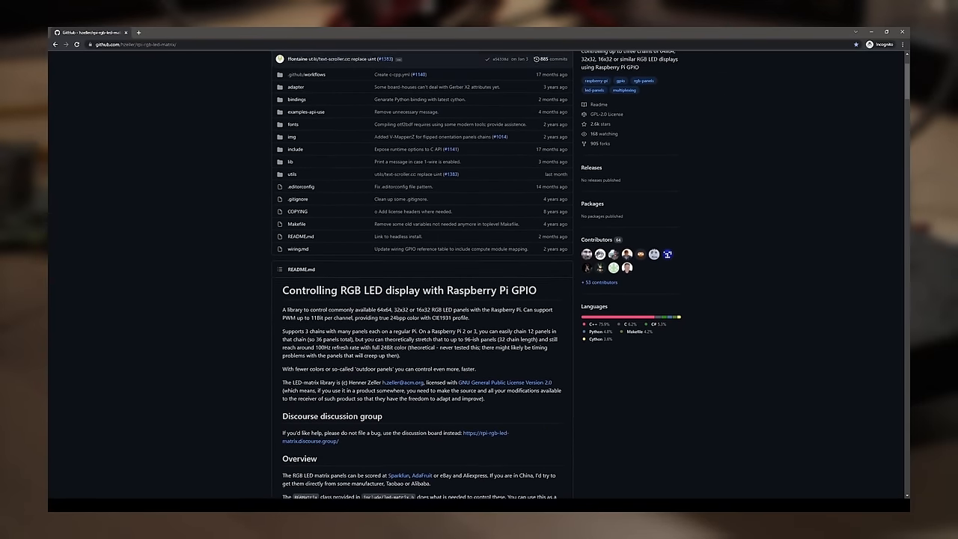
pyautogui.scroll(-3)
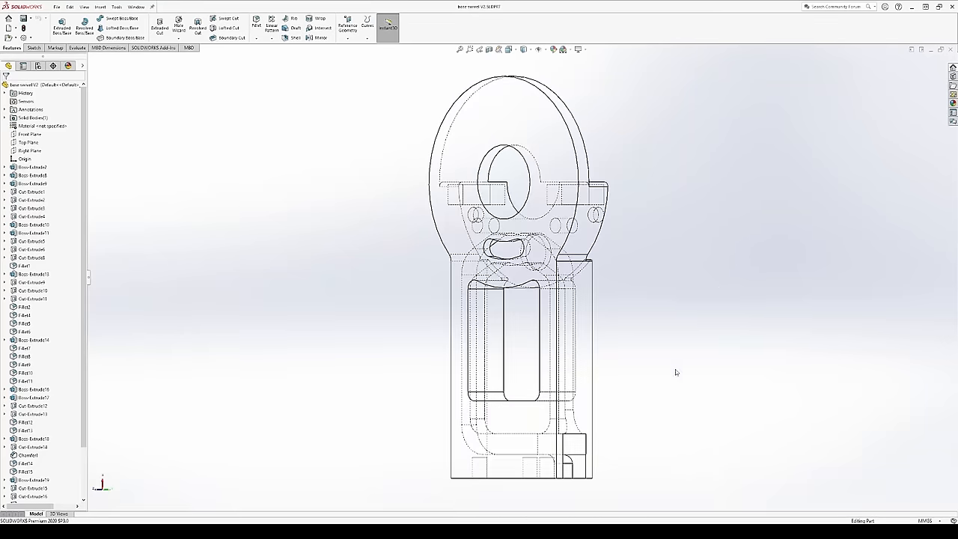
pyautogui.moveTo(676, 373); pyautogui.dragTo(711, 410)
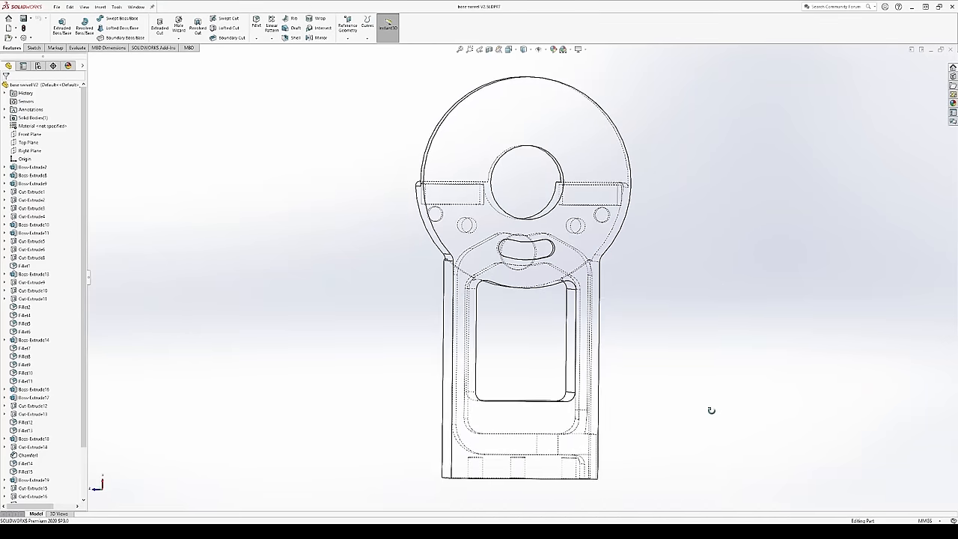